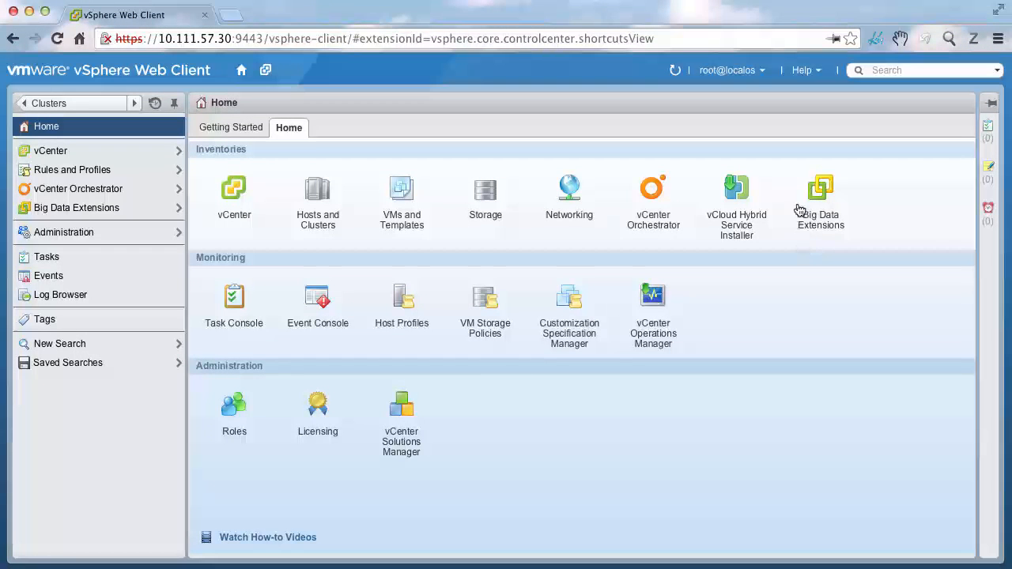
View the Big Data Extensions summary, then return to its Getting Started overview.
left_click(820, 187)
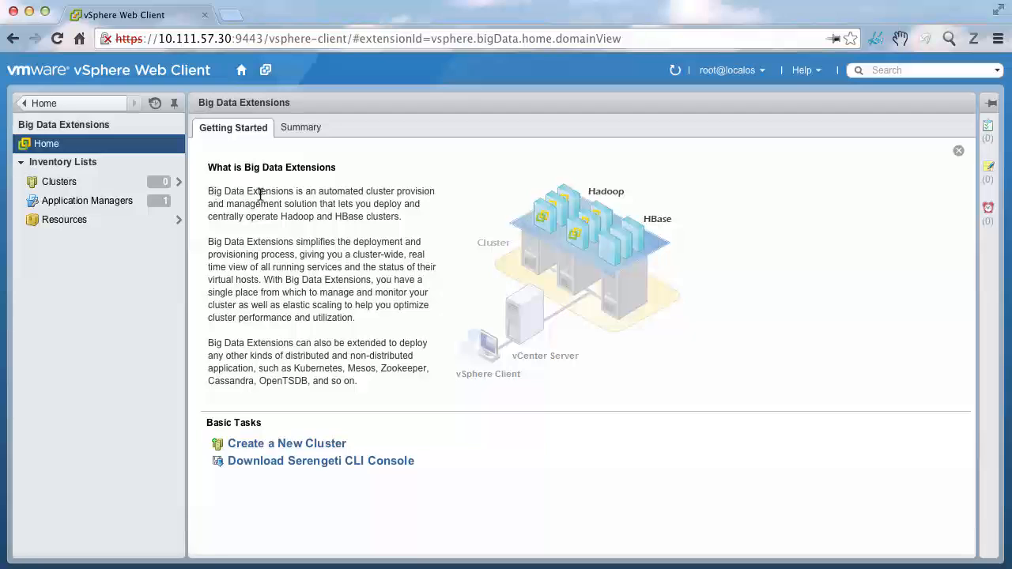
mouse_move(354, 225)
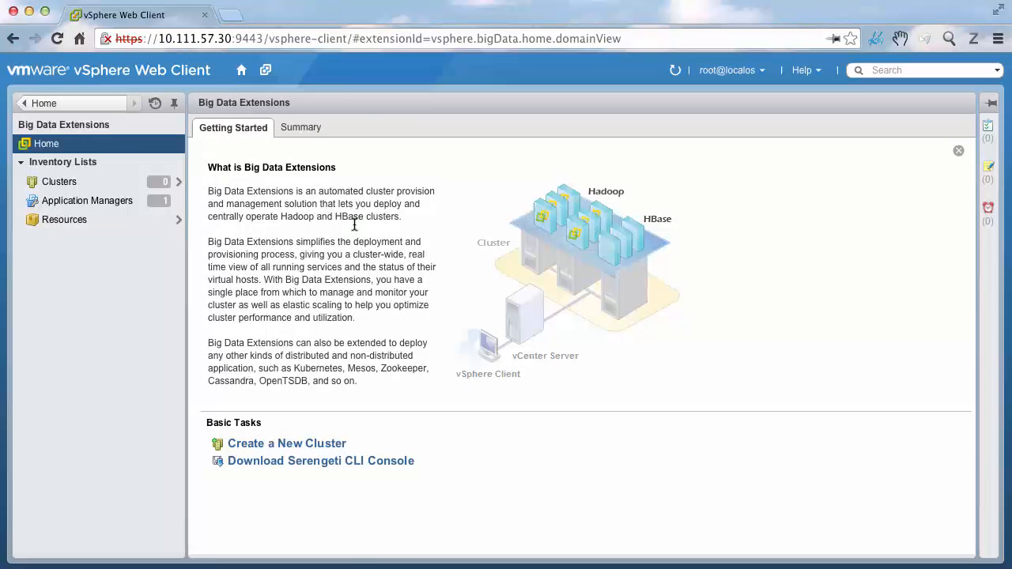
left_click(297, 127)
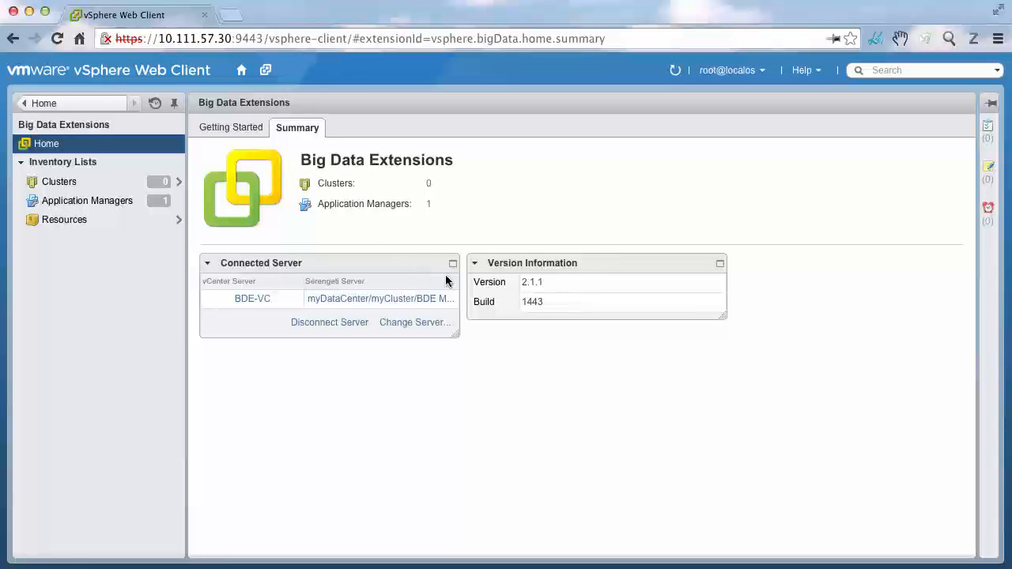
mouse_move(427, 300)
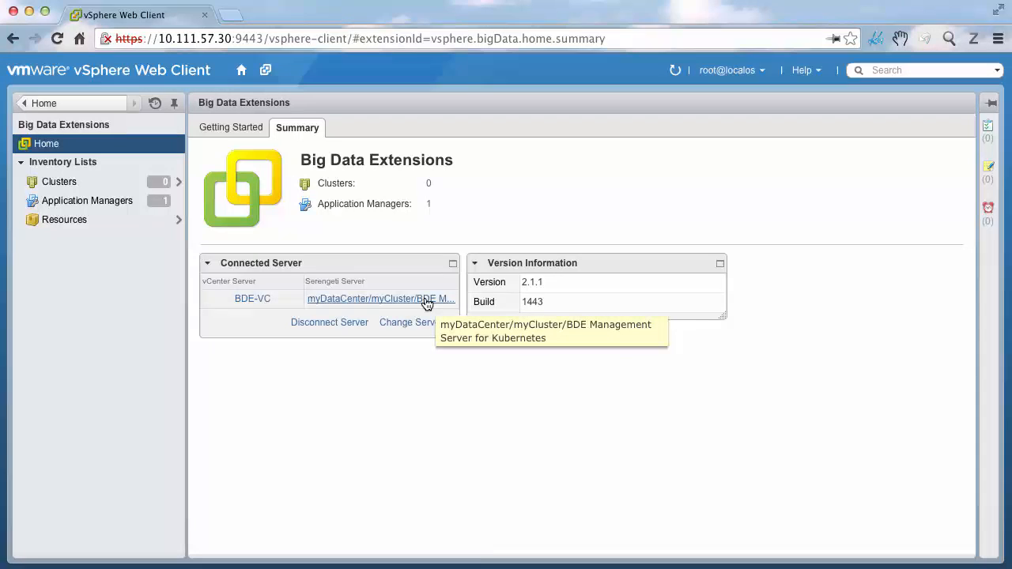
mouse_move(220, 134)
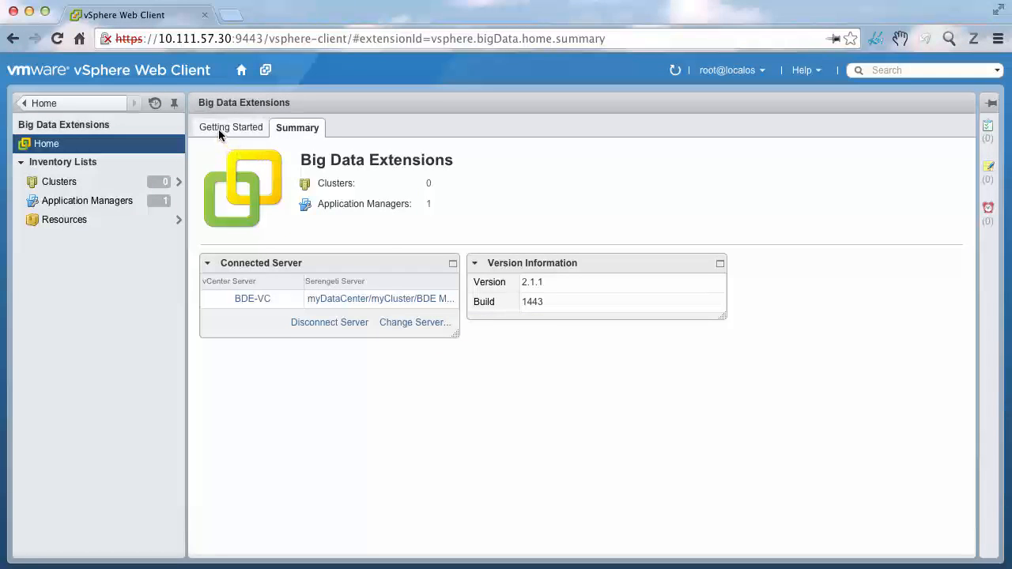
left_click(231, 126)
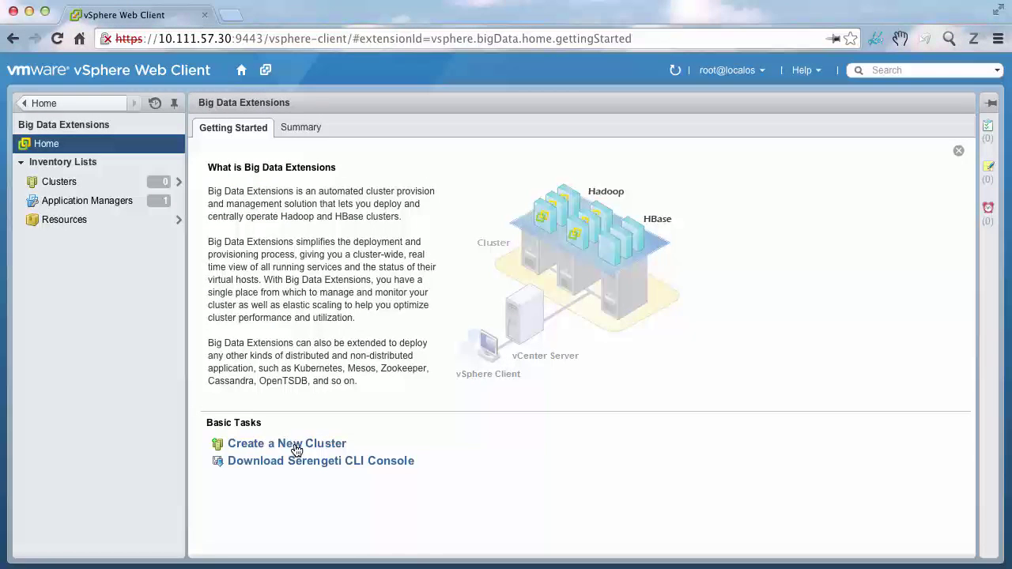
Create a new cluster named mykube with the kubernetes distribution and proceed to node group settings.
left_click(288, 443)
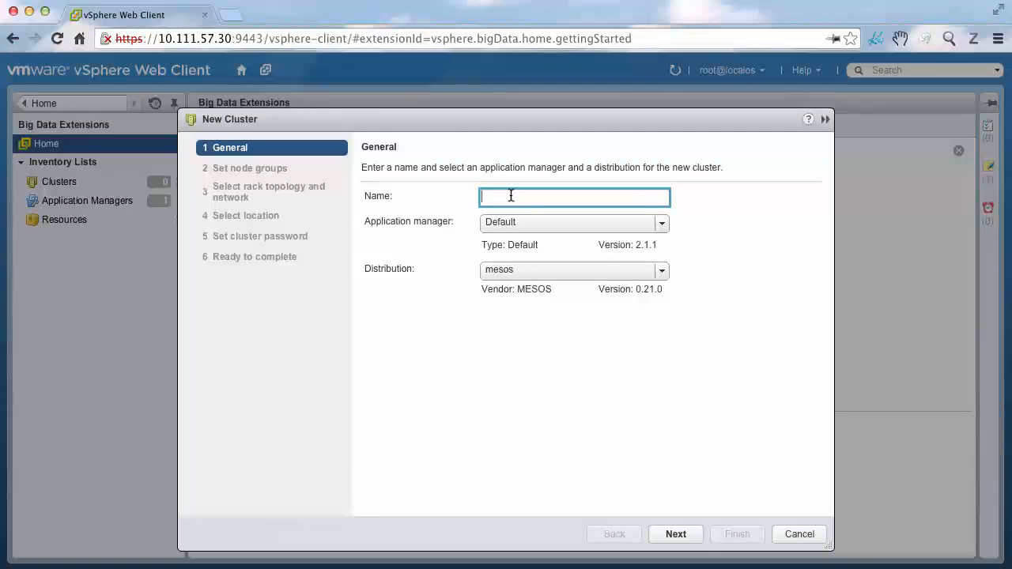
type("mykube")
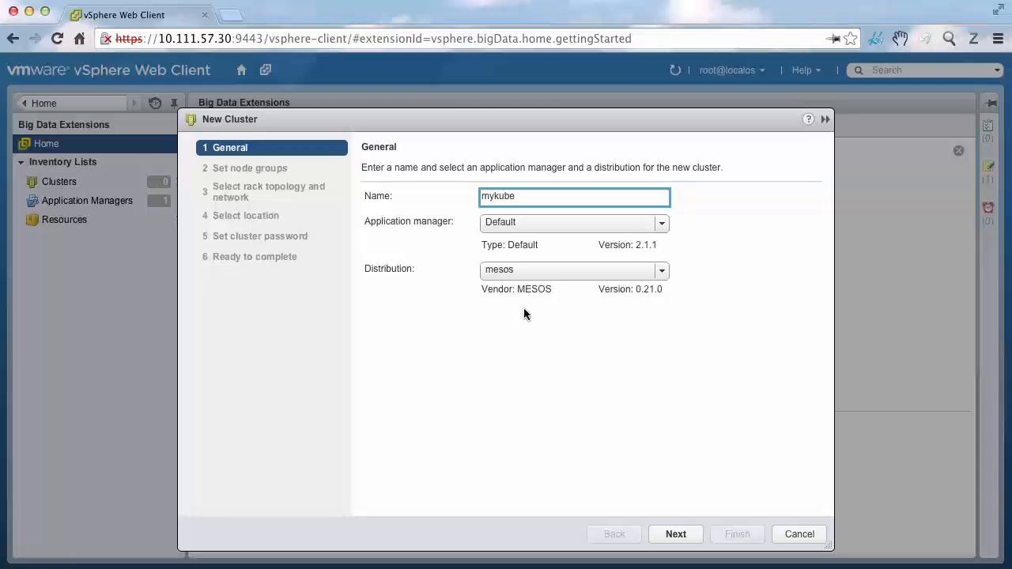
left_click(661, 269)
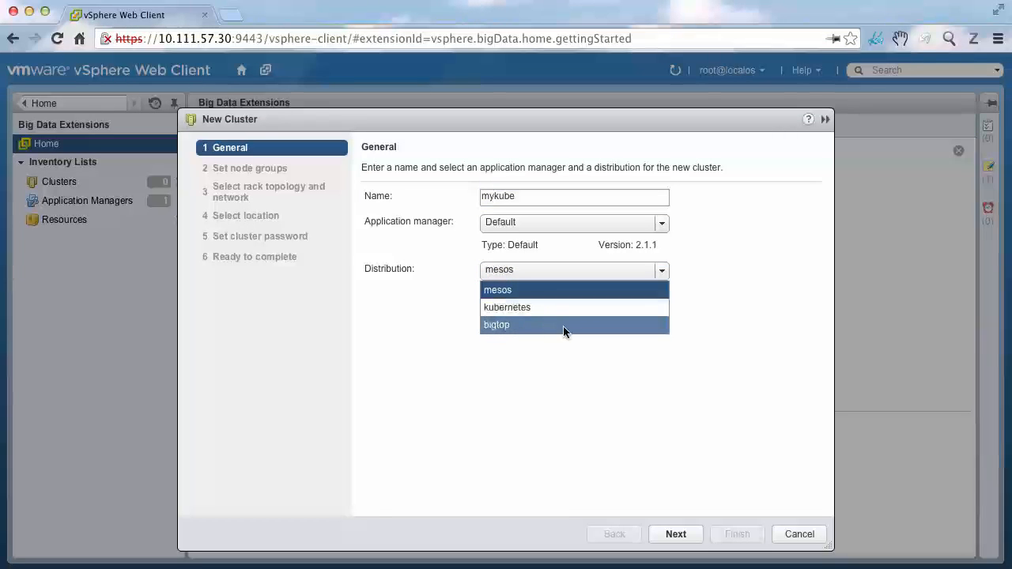
left_click(506, 306)
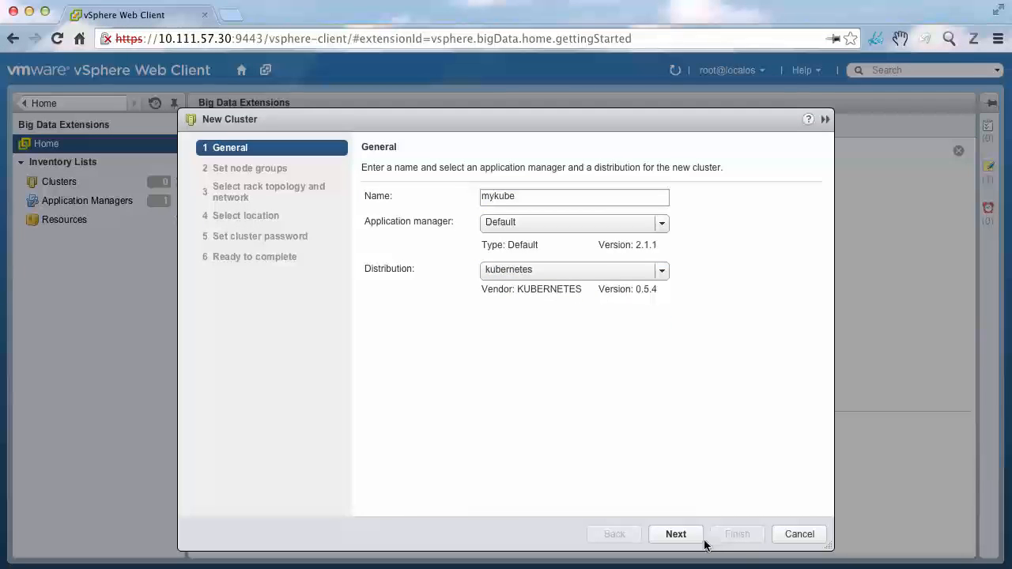
left_click(675, 534)
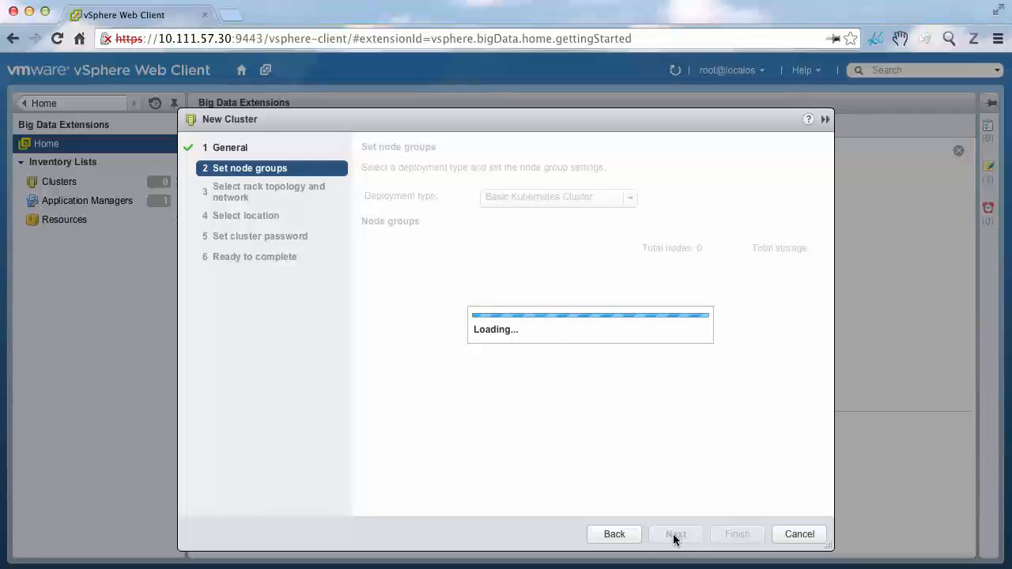
left_click(629, 196)
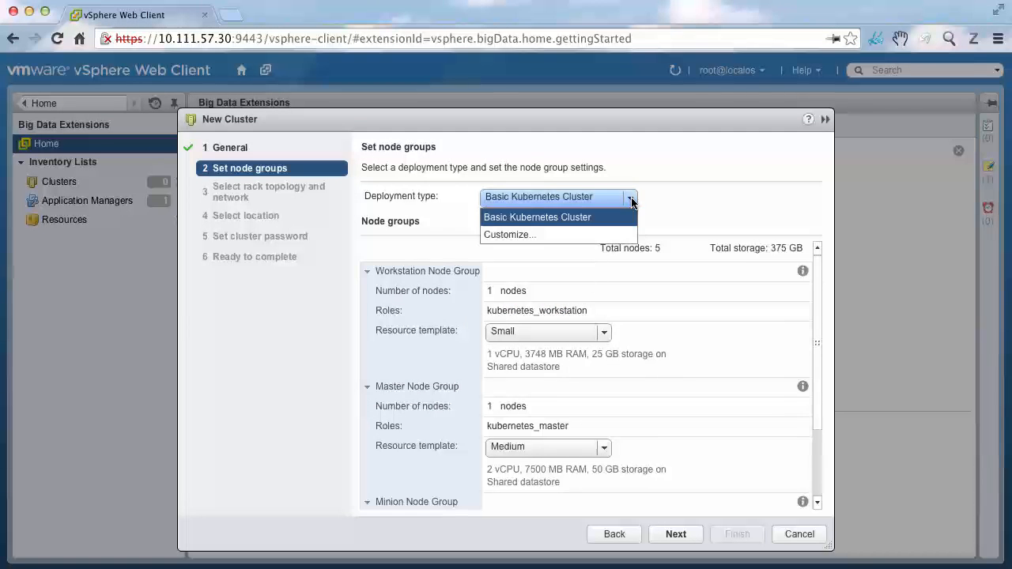
Use a customized deployment type loaded from kubernetes_cluster_demo.json and review its node group spec.
left_click(510, 234)
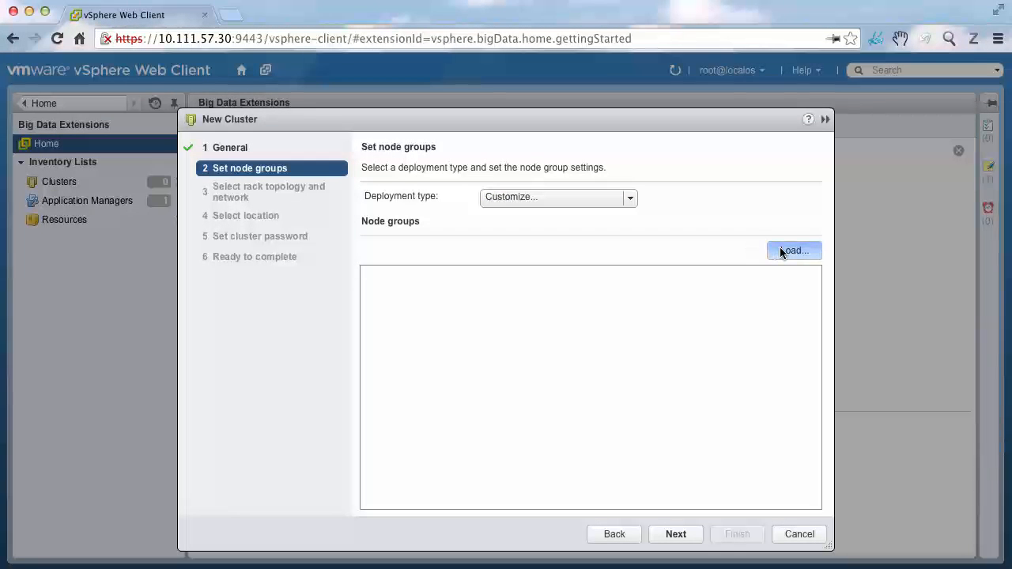
left_click(794, 250)
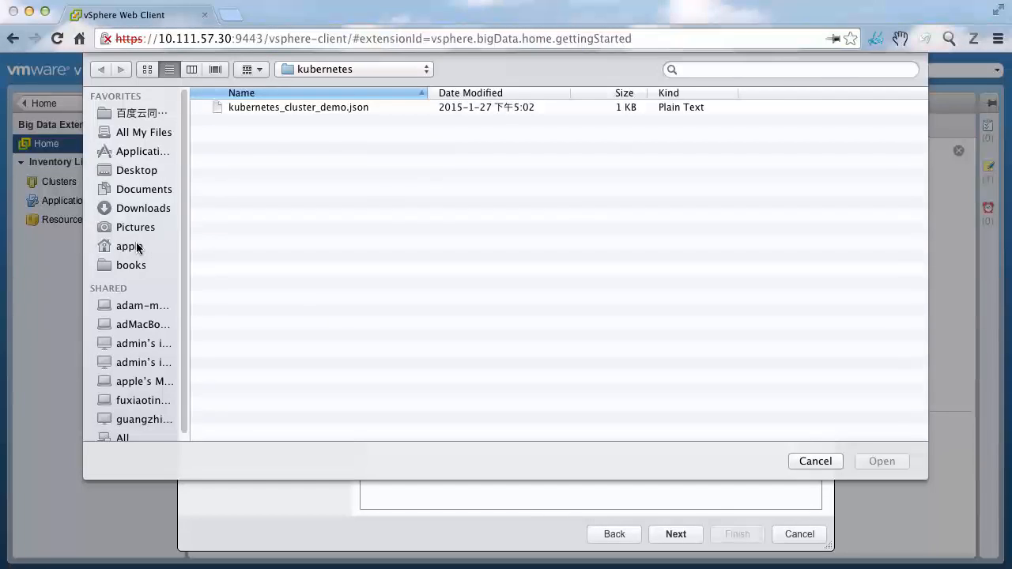
left_click(882, 462)
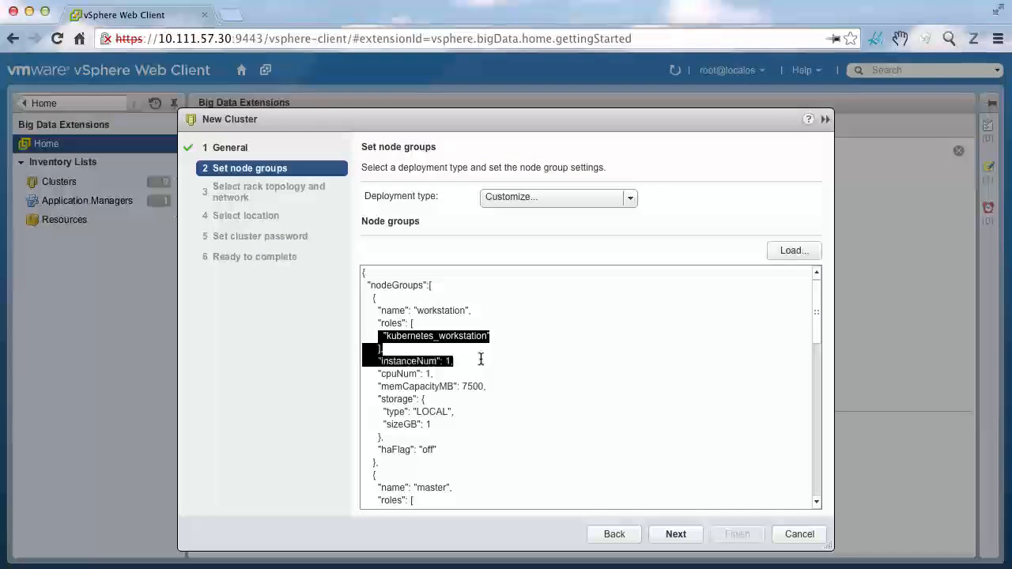
scroll("down", 3)
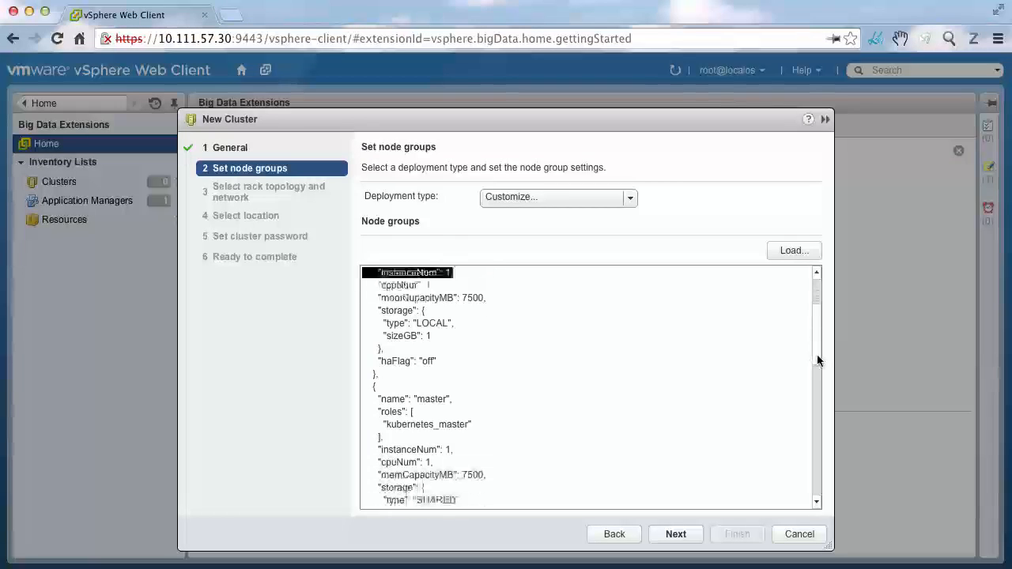
scroll("down", 3)
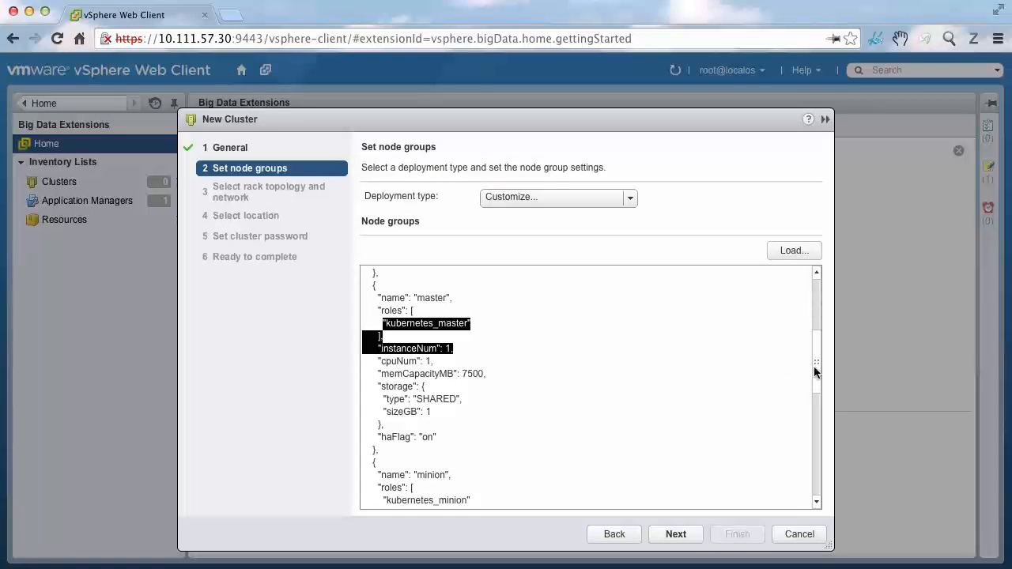
scroll("down", 3)
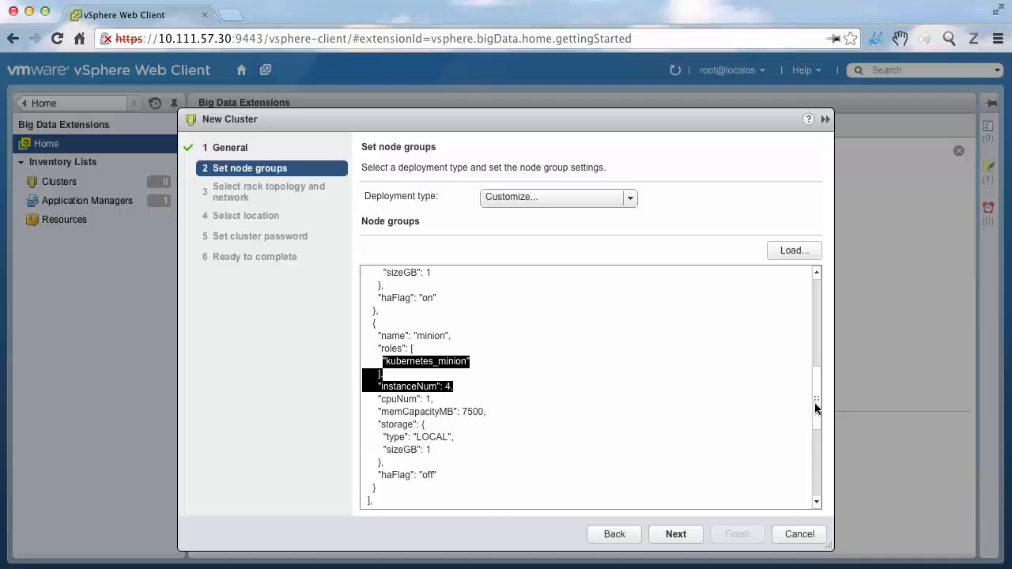
scroll("down", 3)
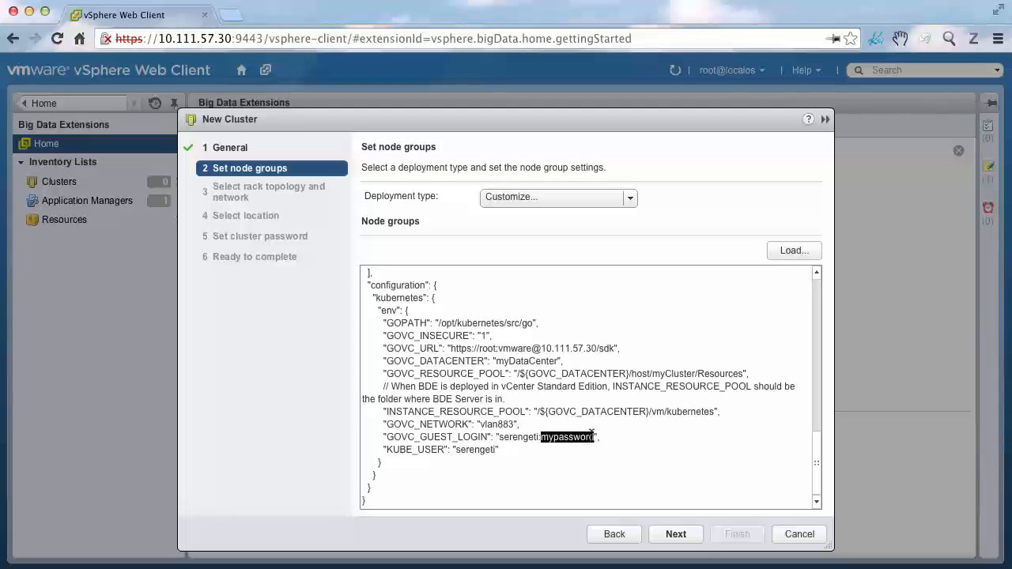
Advance through topology, set a custom cluster password, and finish creating the six-node mykube cluster.
left_click(675, 534)
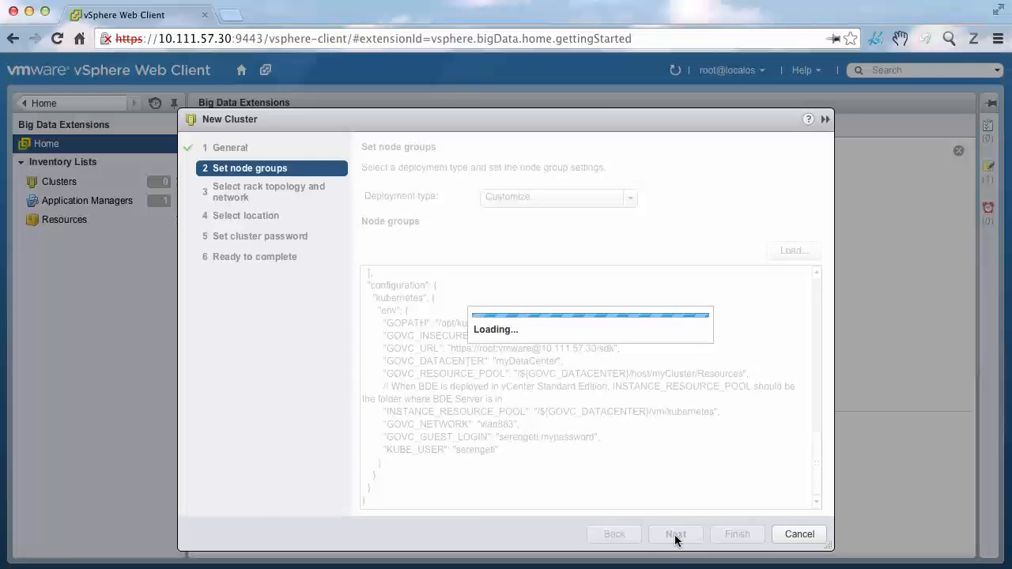
left_click(676, 534)
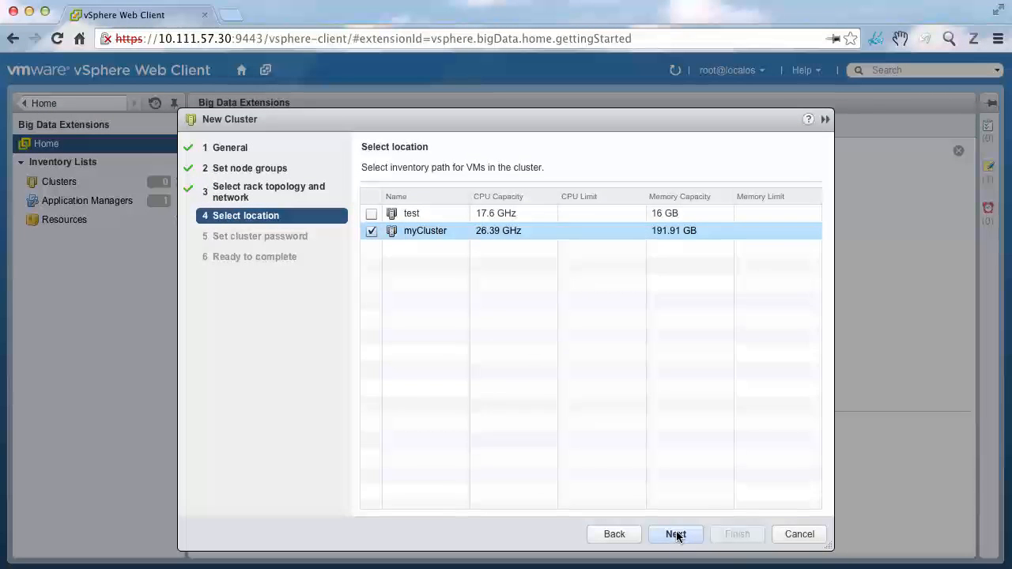
left_click(675, 534)
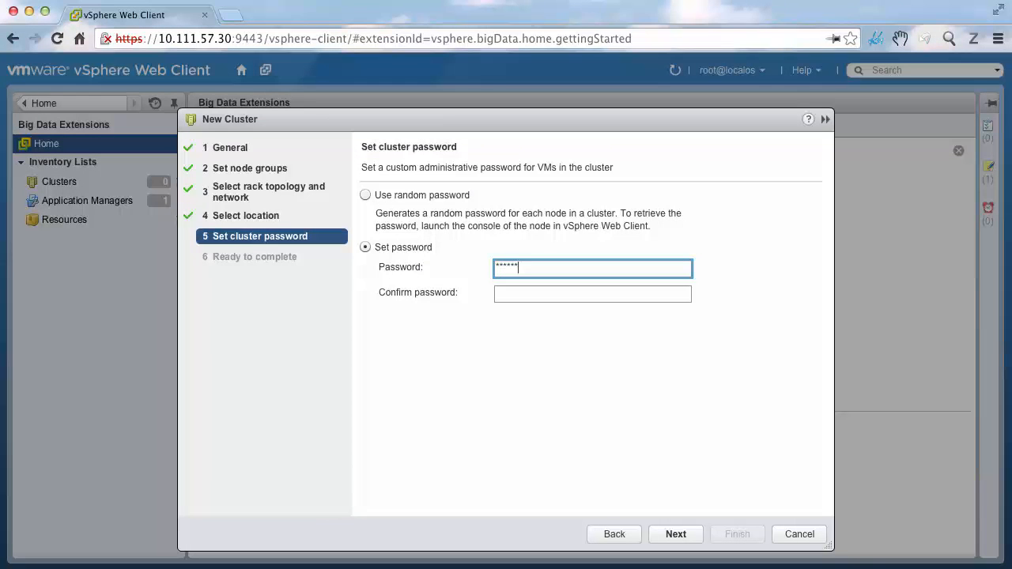
type("****")
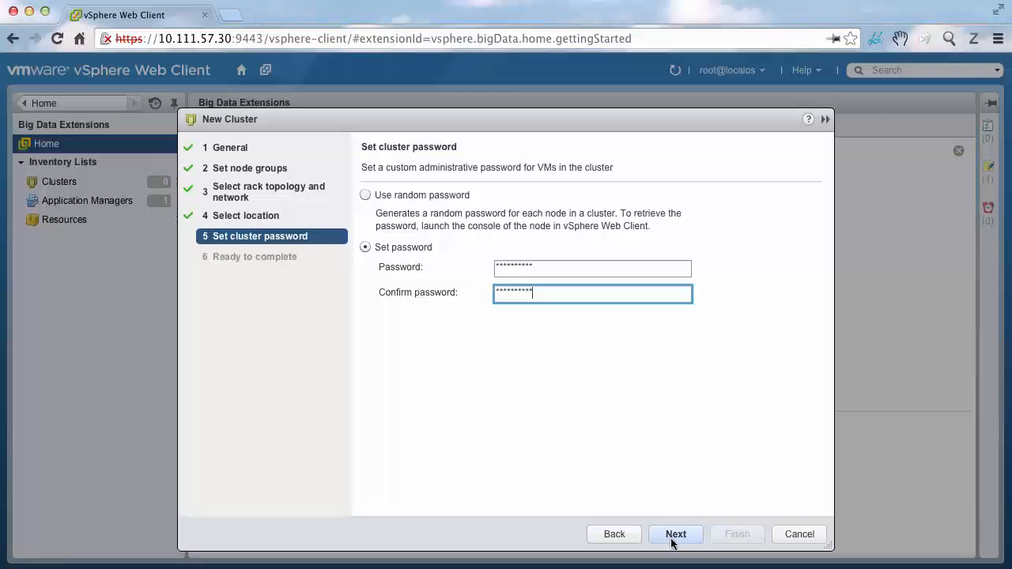
left_click(675, 535)
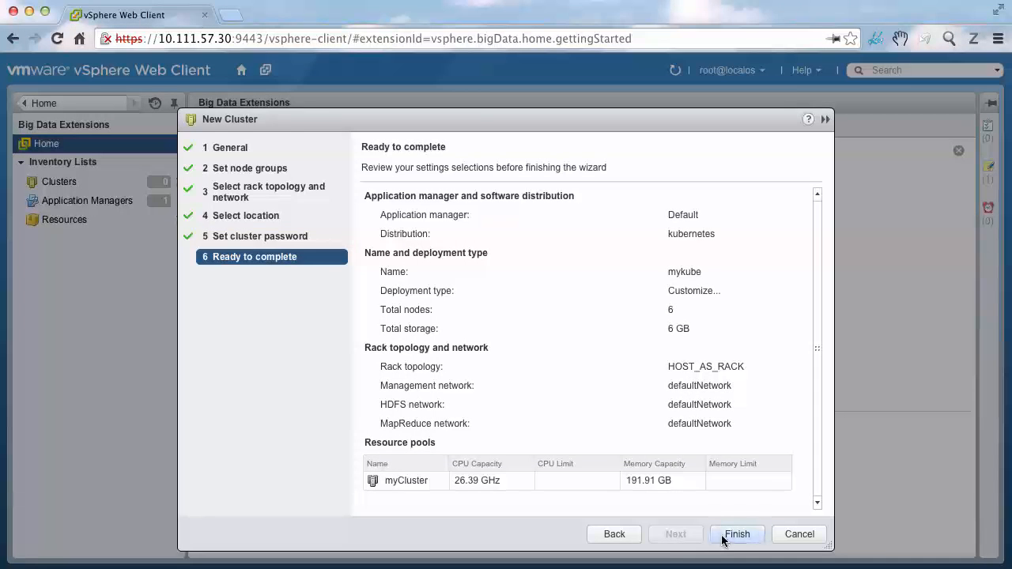
left_click(737, 534)
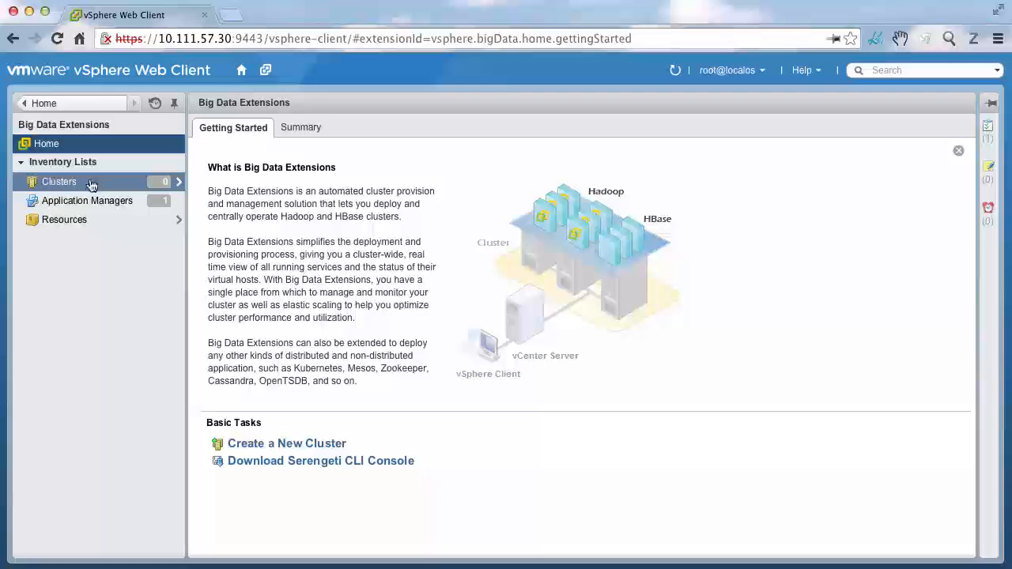
View mykube's workstation, master and four minion nodes, then move to the terminal window.
left_click(59, 182)
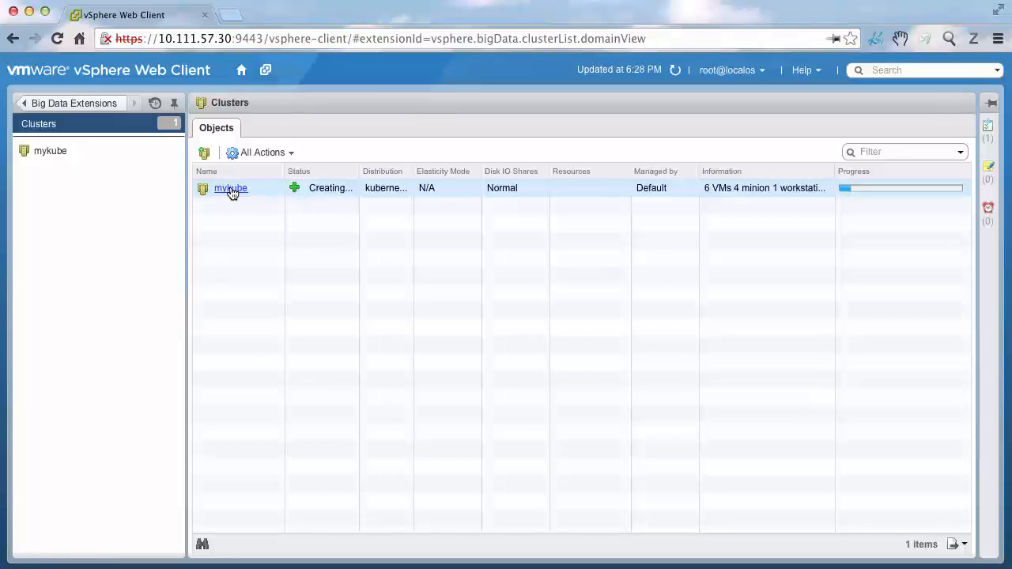
left_click(231, 188)
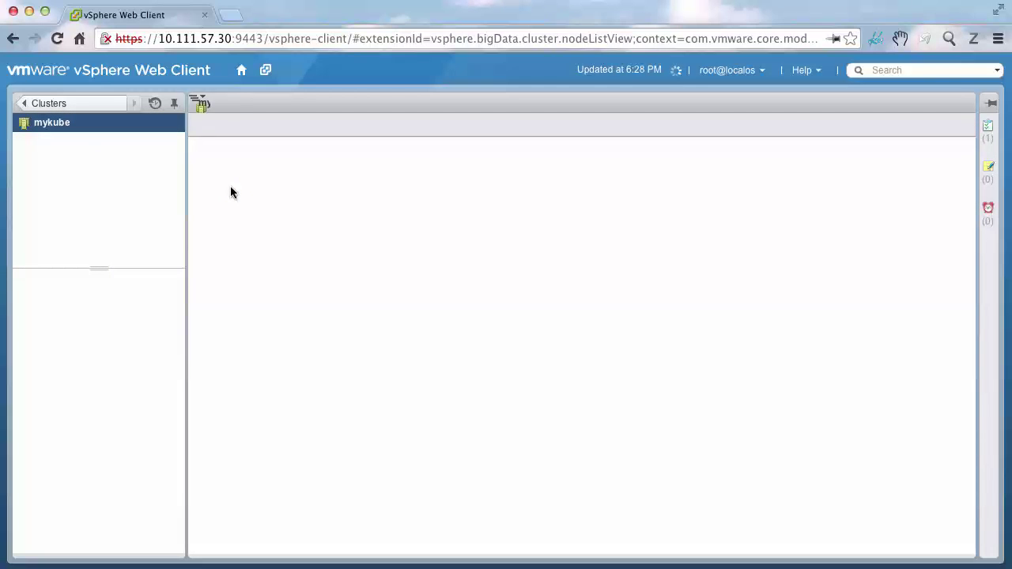
left_click(50, 122)
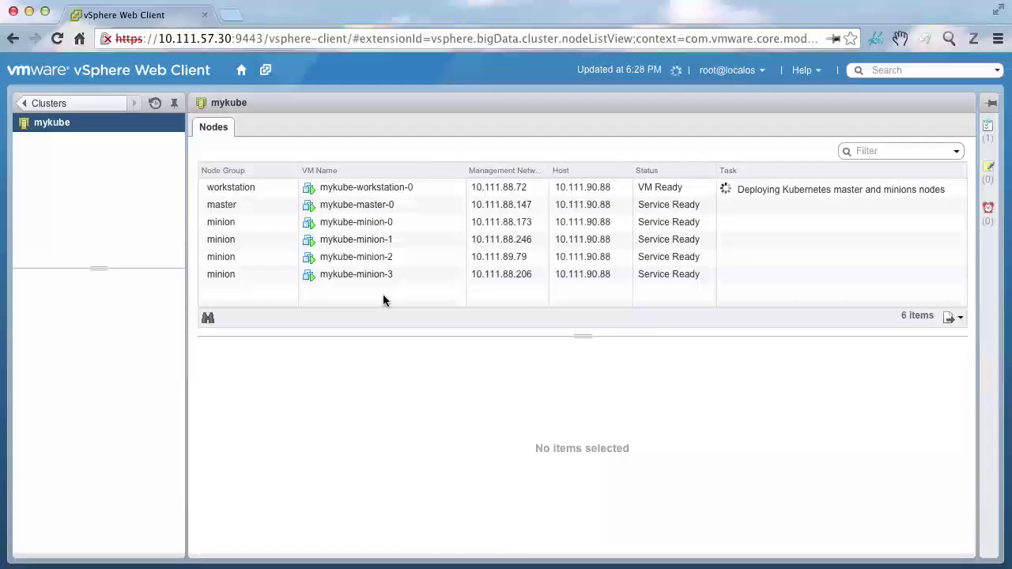
left_click(506, 187)
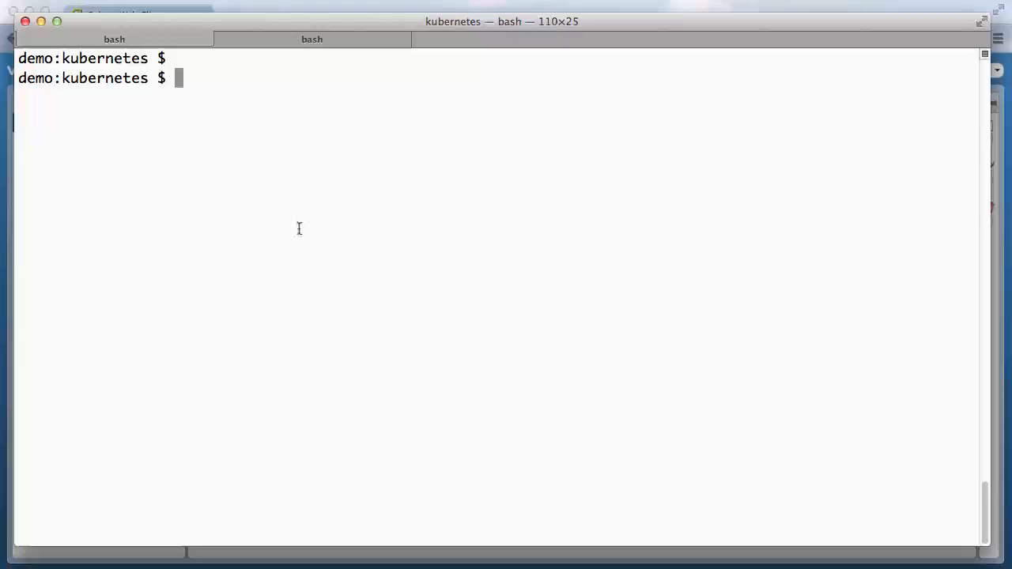
SSH to the workstation as serengeti, tail kube.log, and list the four minions with kubecfg.sh.
type("ssh serengeti@10.111.88.72")
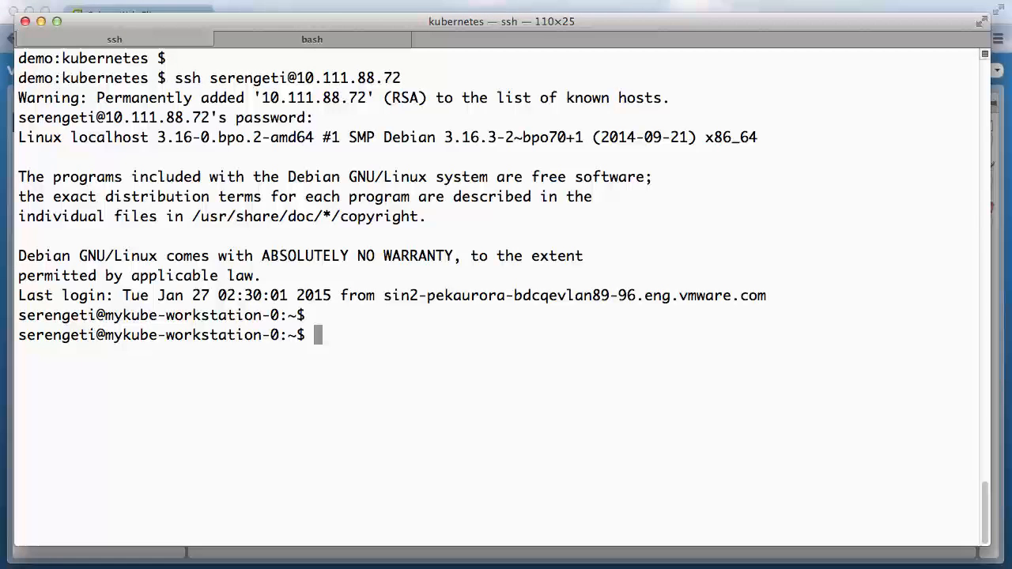
type("tail kube.log")
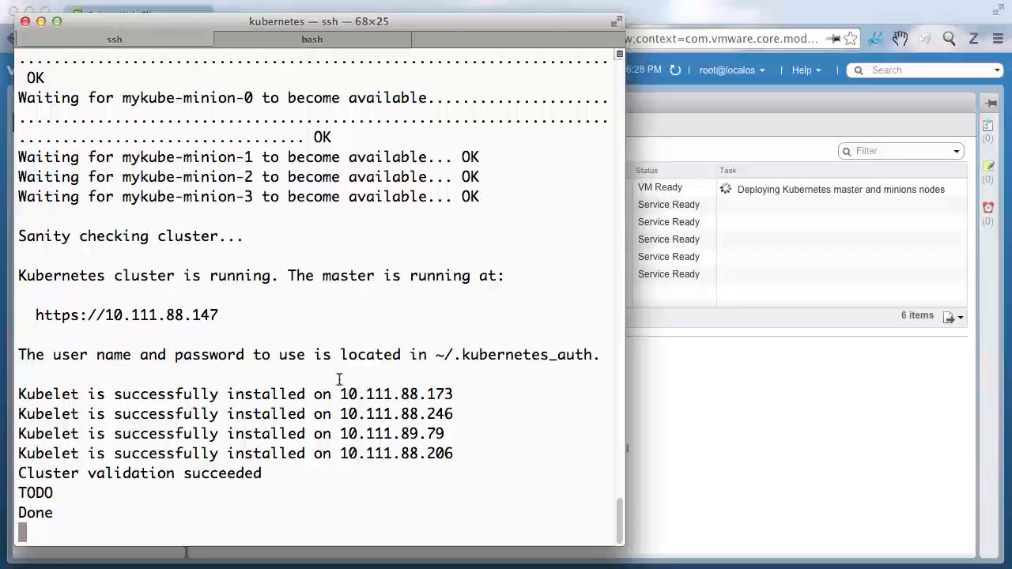
type("kube-workstation-0:~$ kube")
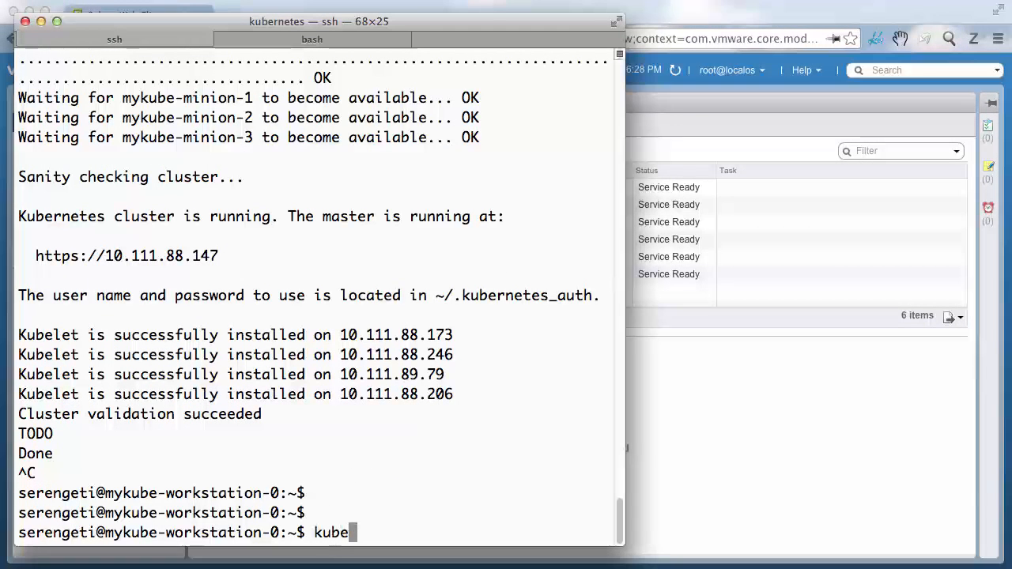
type("cfg.sh list minions")
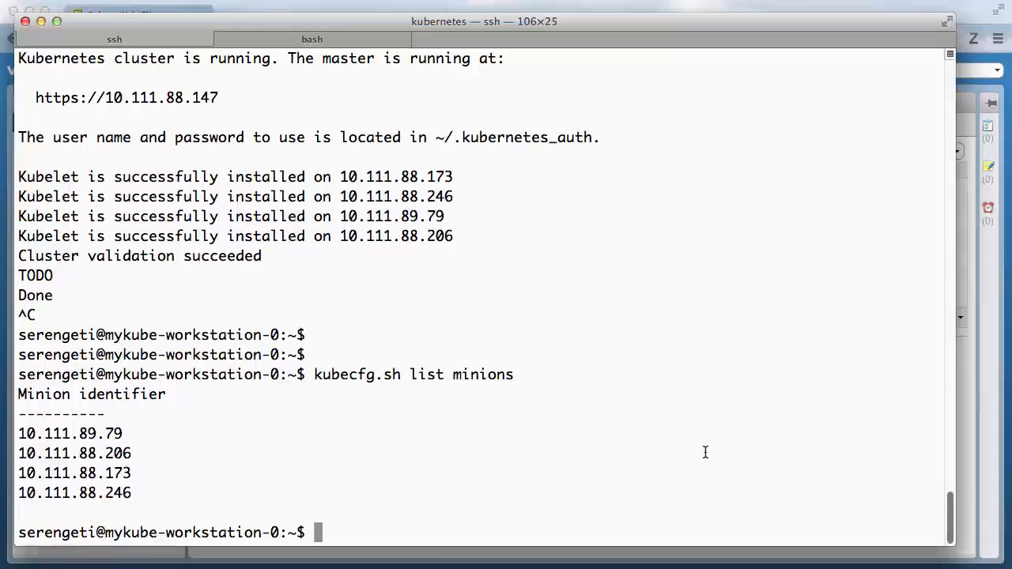
mouse_move(398, 392)
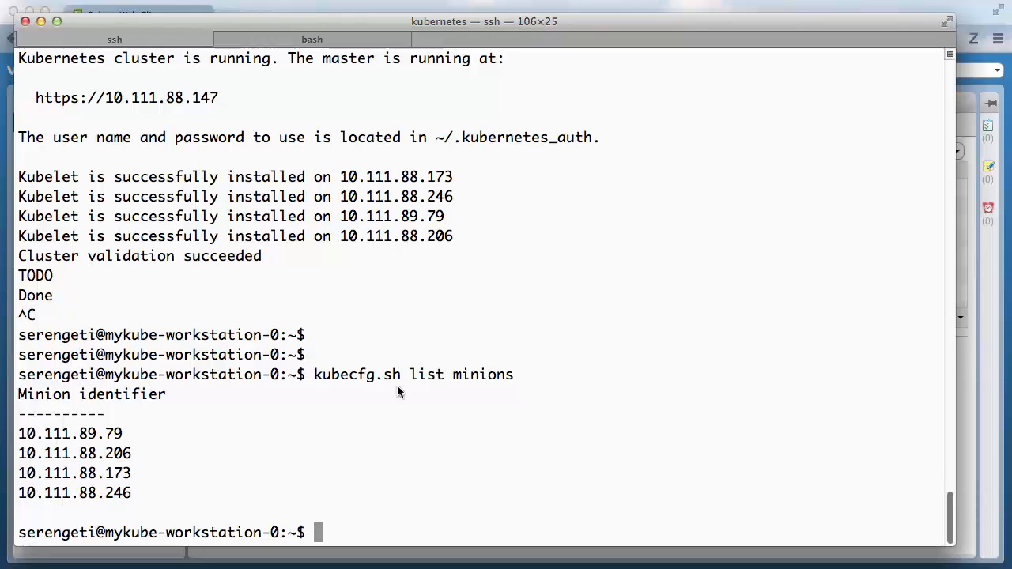
Run two myNginx pods from the nginx image on port 9080:80 and copy host address 10.111.88.246.
type("kubecfg.sh -p 9080:80 run 10.141.73.118:5000/nginx 2 myNginx")
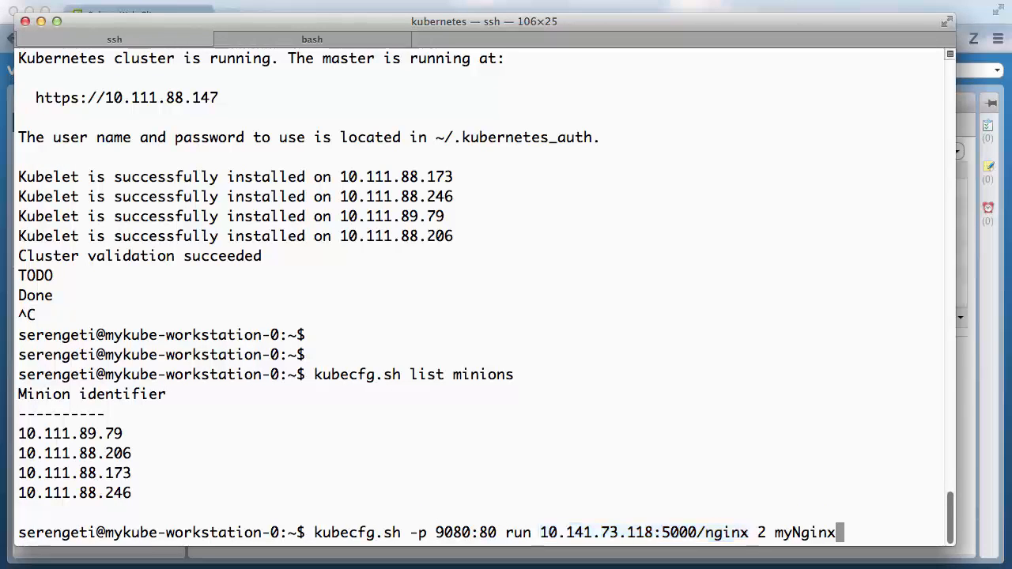
key("Return")
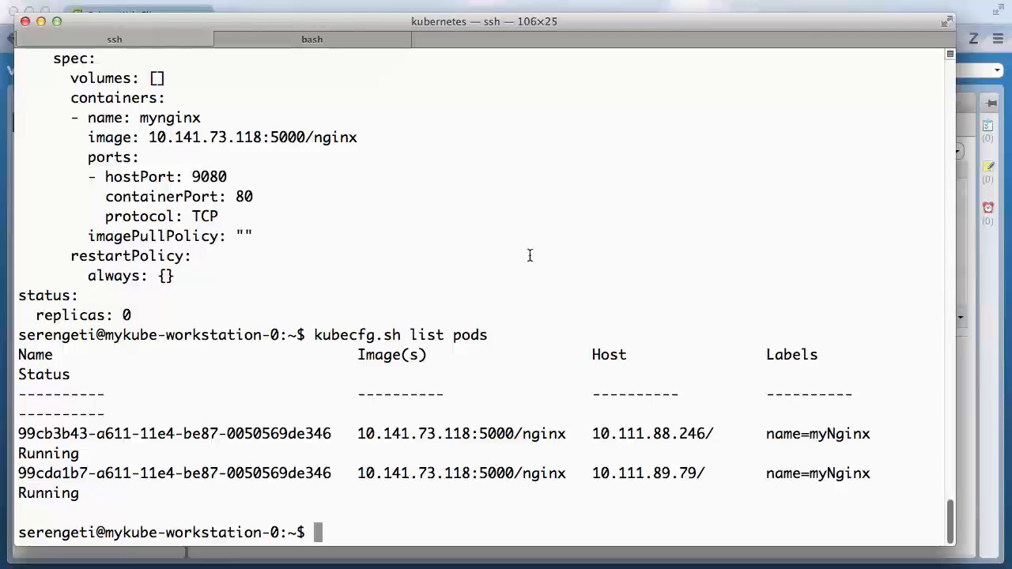
mouse_move(24, 462)
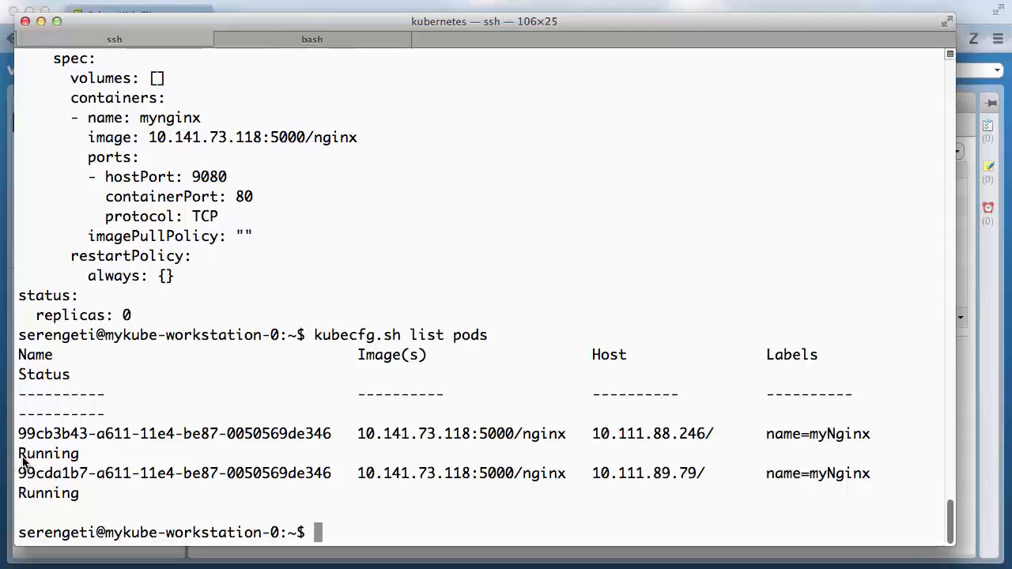
left_click_drag(19, 452, 98, 493)
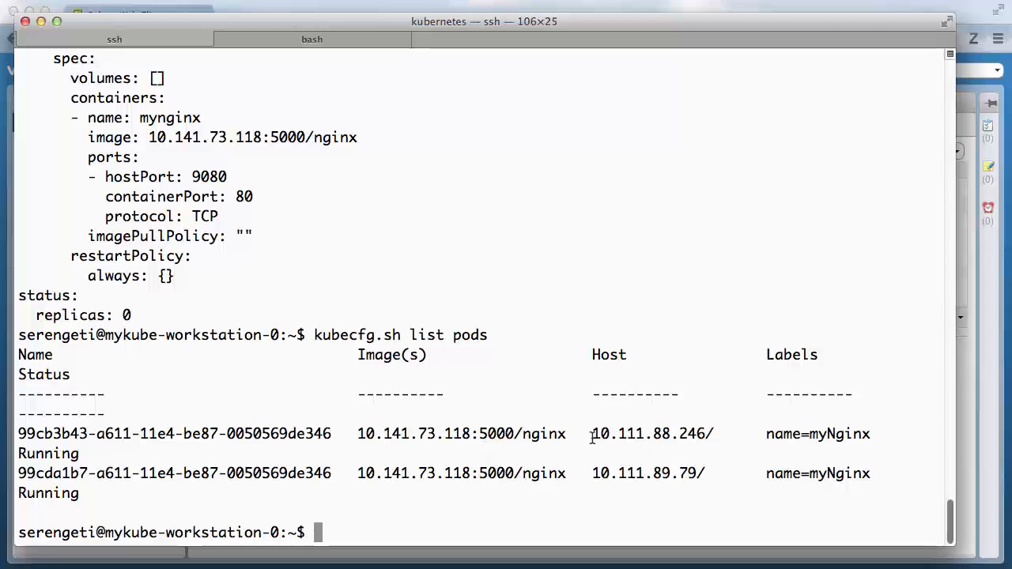
right_click(648, 433)
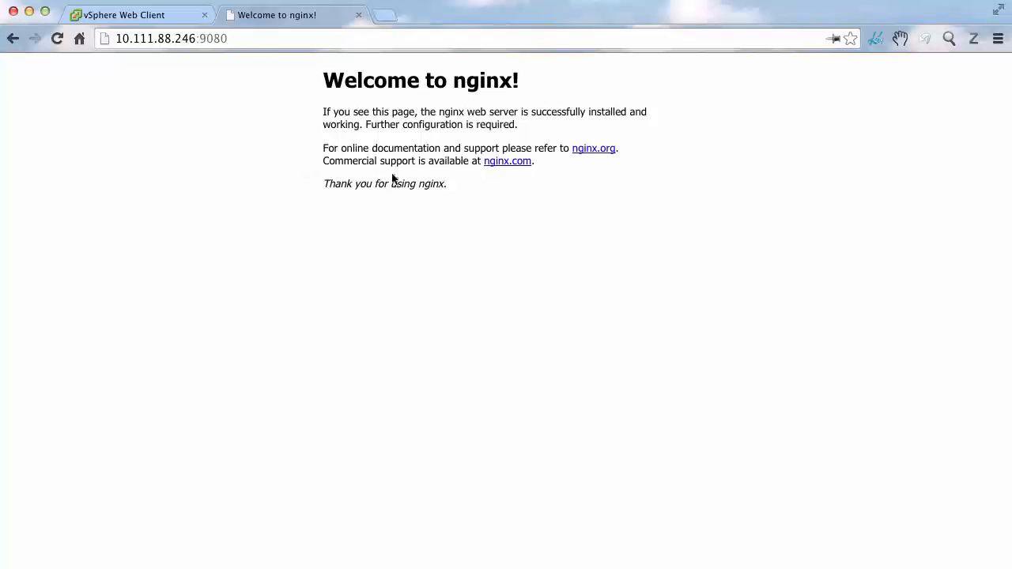
Browse to 10.111.88.246:9080 in a new Chrome tab to load the nginx welcome page.
left_click(126, 14)
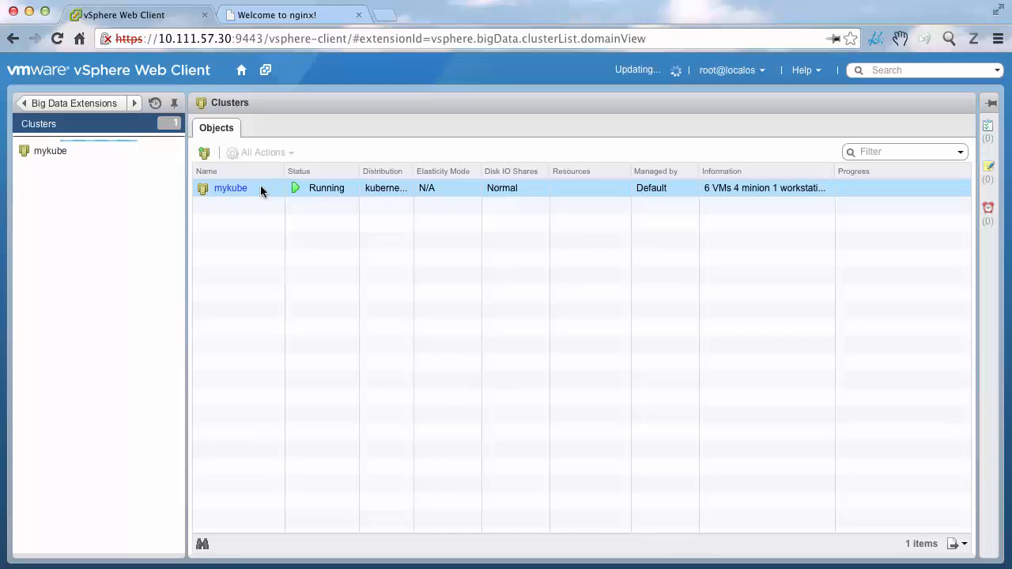
Scale out mykube by one minion instance and view the new mykube-minion-4 in the node list.
right_click(231, 187)
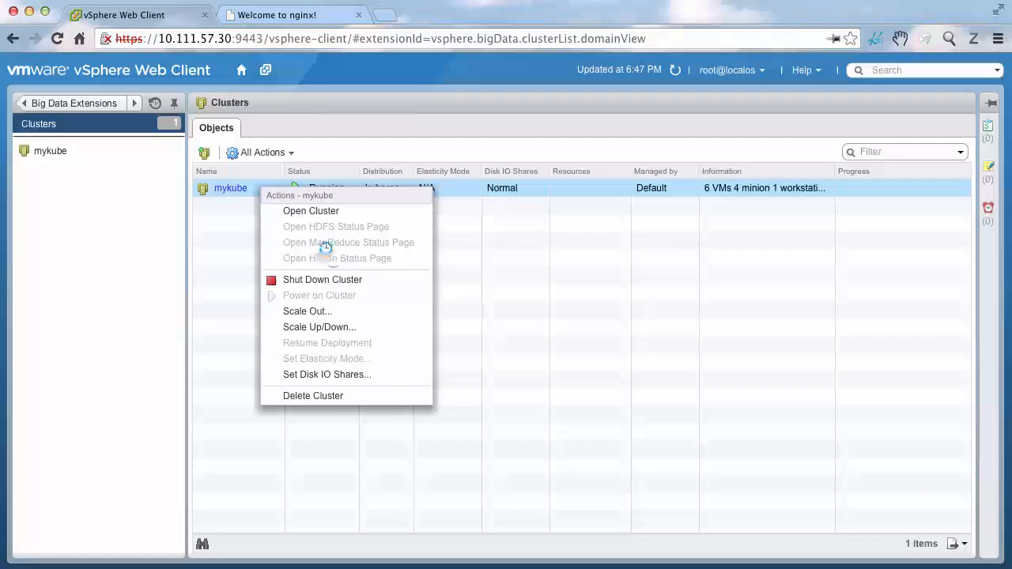
left_click(307, 310)
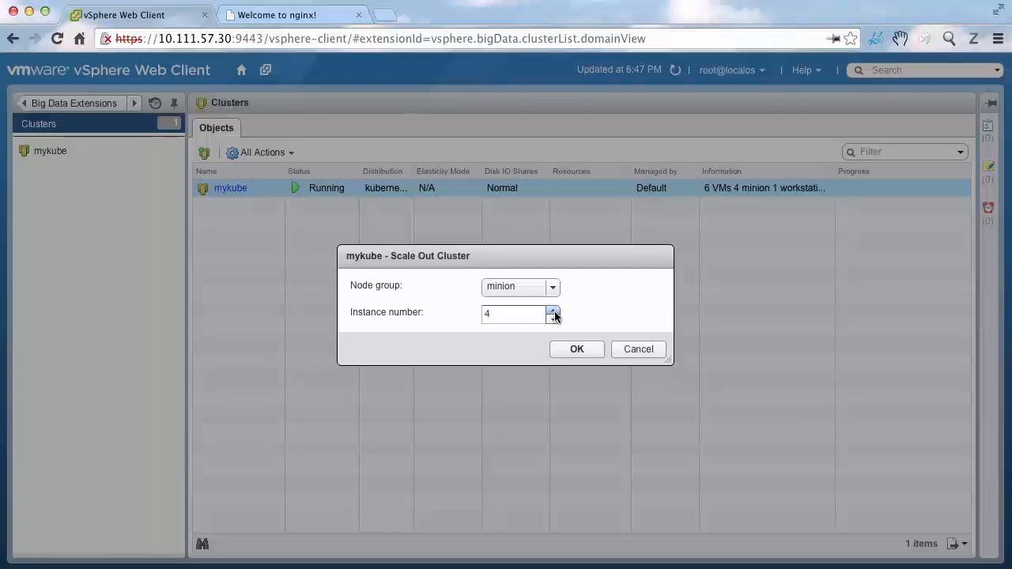
left_click(576, 349)
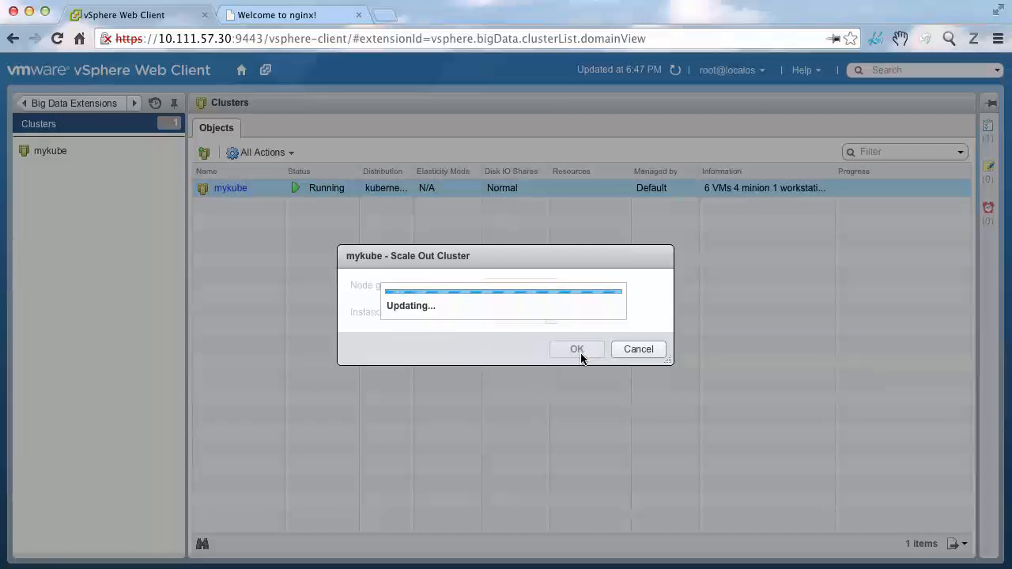
left_click(576, 349)
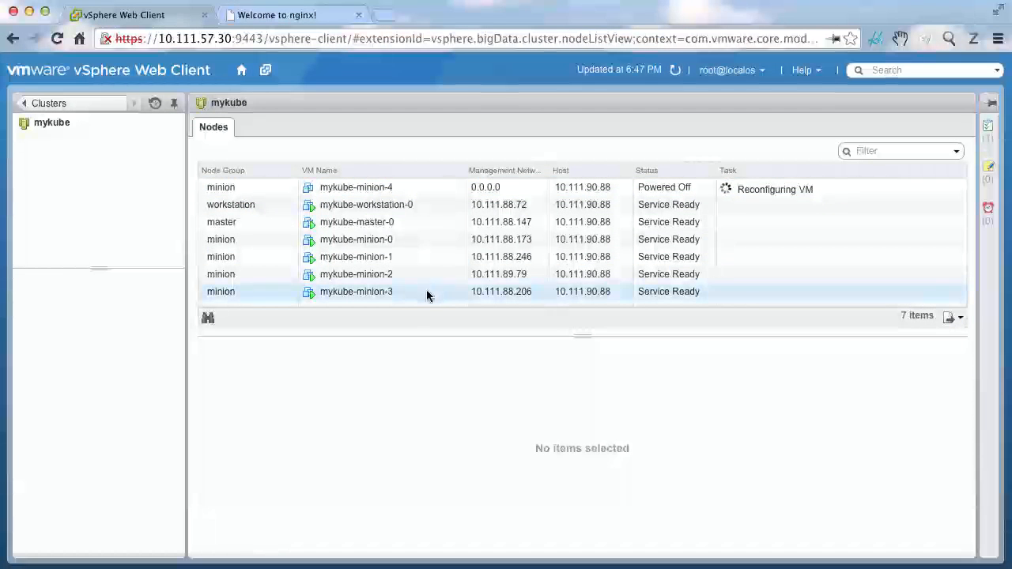
left_click(356, 186)
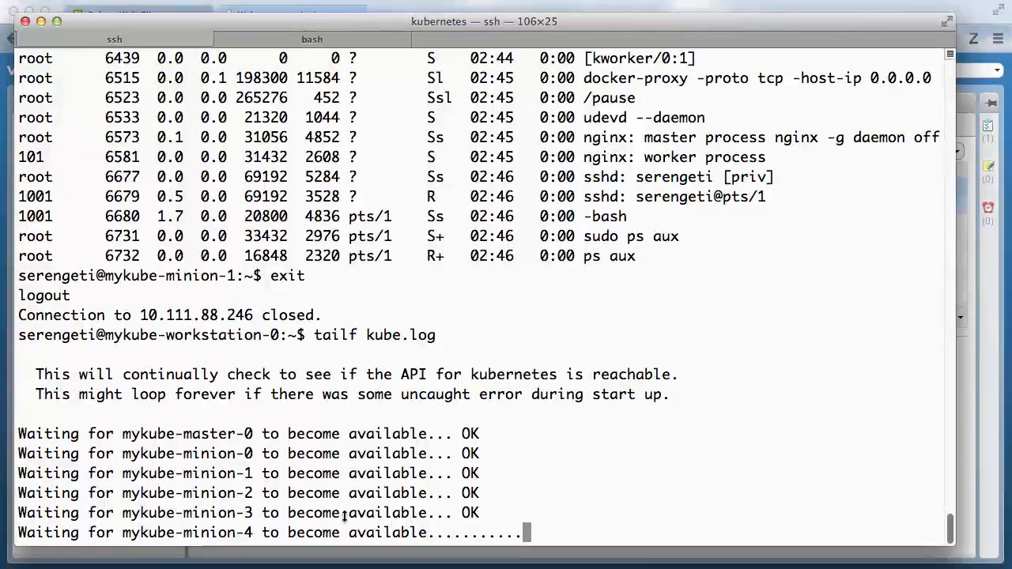
mouse_move(411, 452)
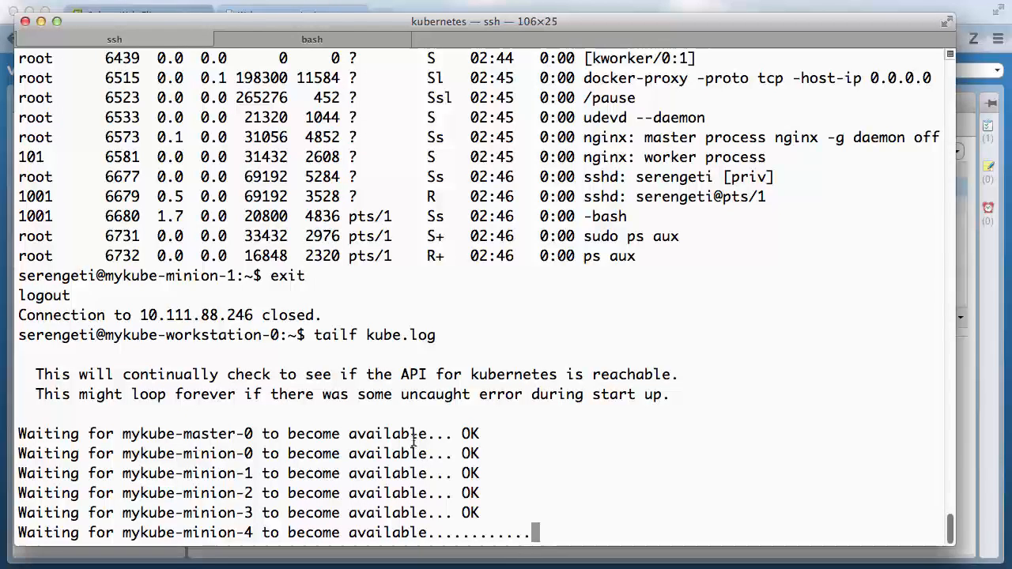